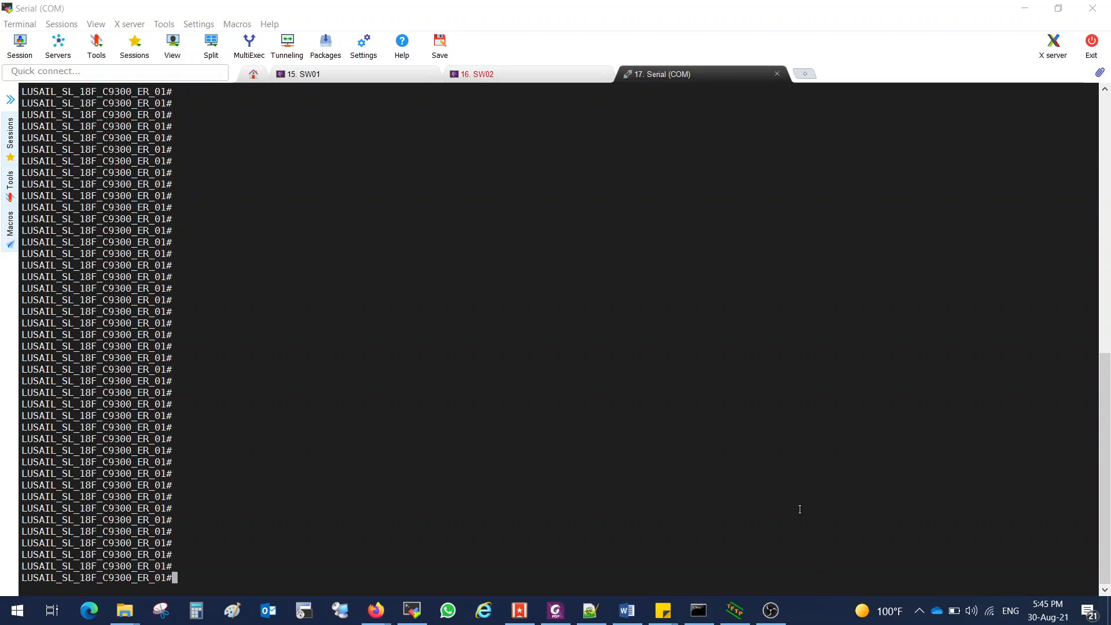
mouse_move(689, 496)
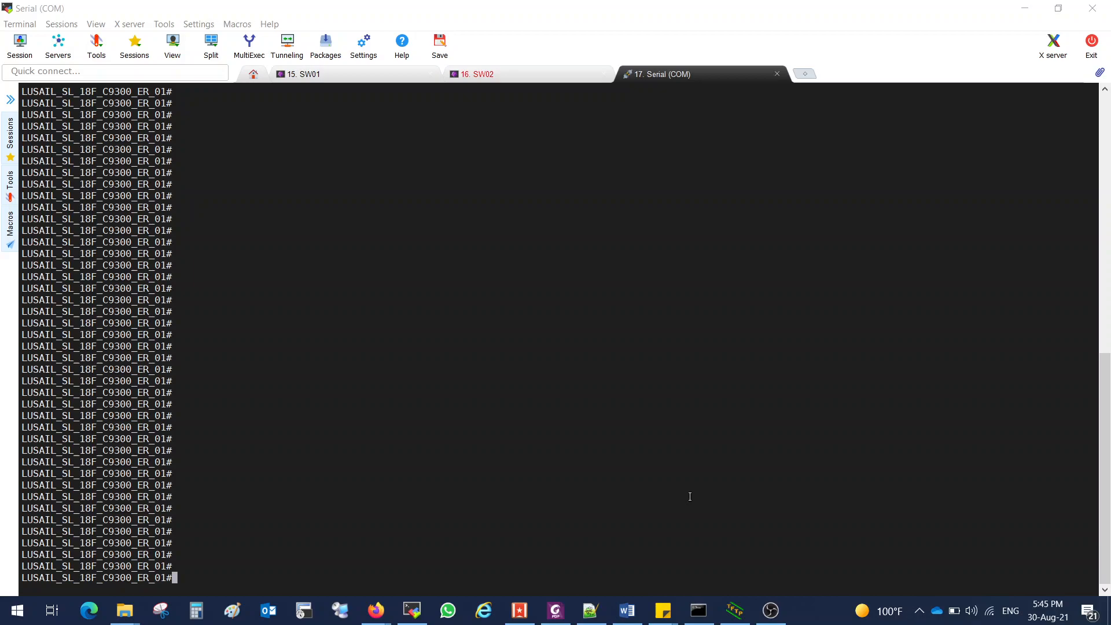
Step: Run show version, highlight 16.12.4 as the current release, and page through the output
text(show ver)
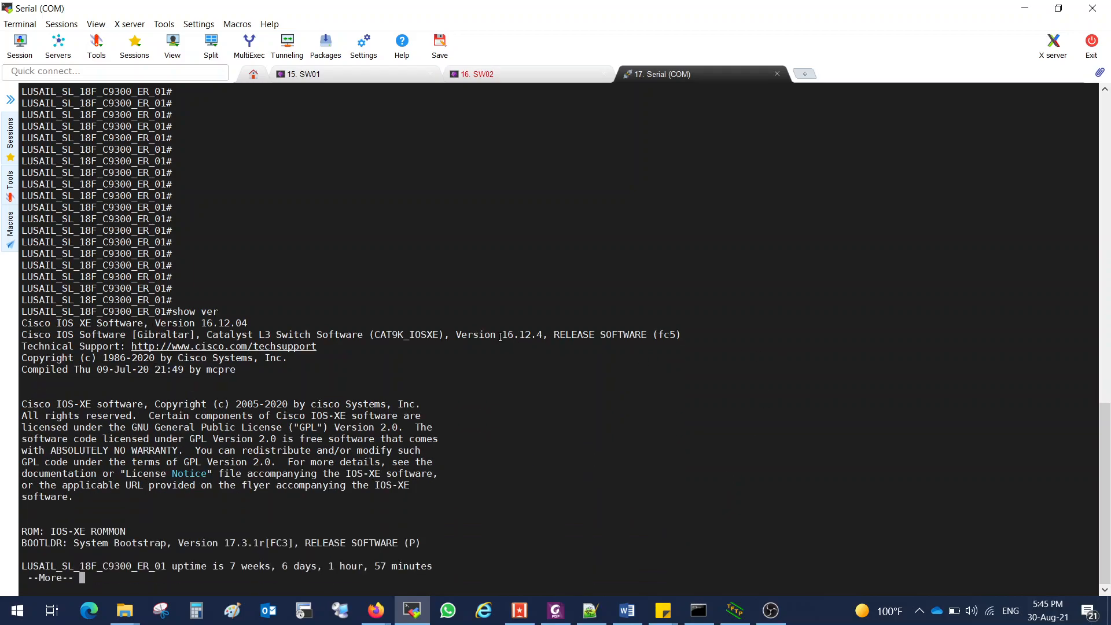
double_click(521, 334)
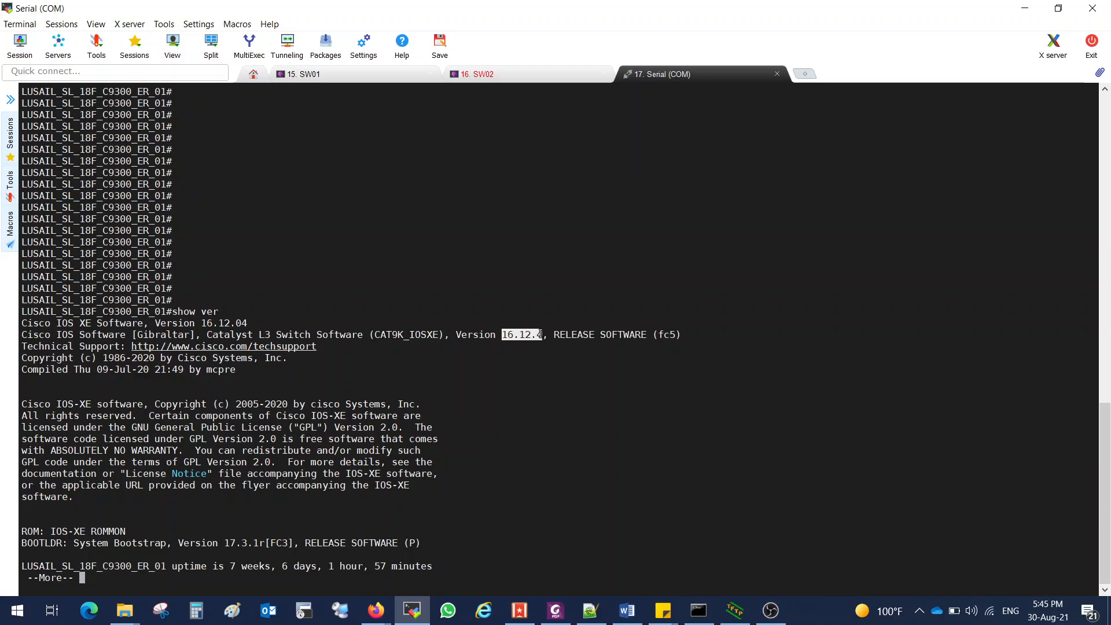
key(space)
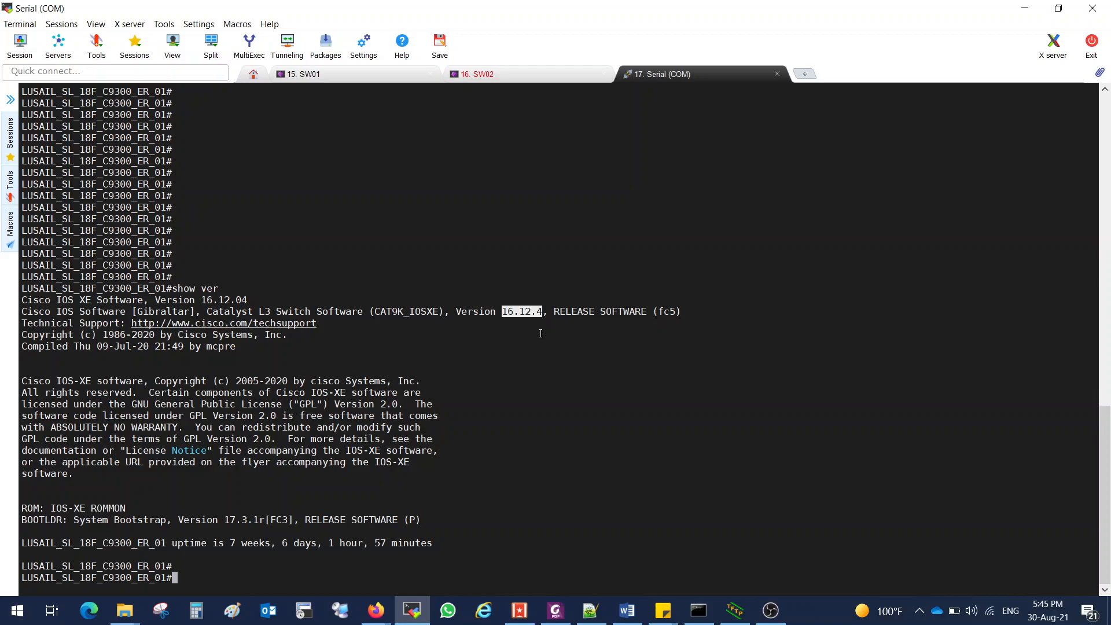
Step: Display Gi1/0/23's running config (192.168.1.1/24) and ping 192.168.1.15 successfully
text(sh run i)
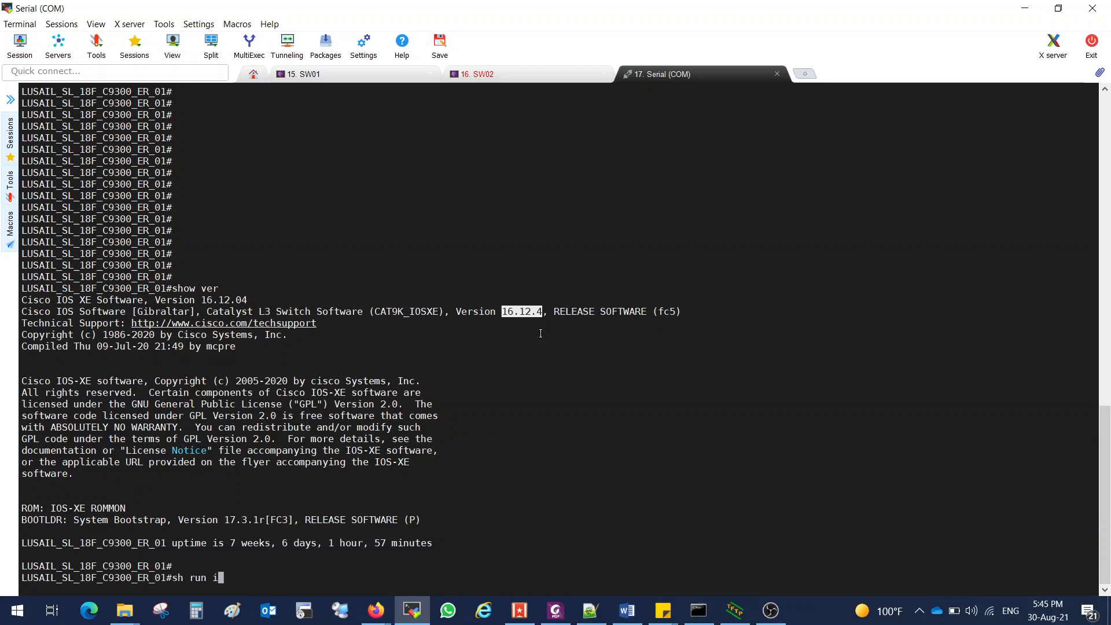
text(t gi 1/0/)
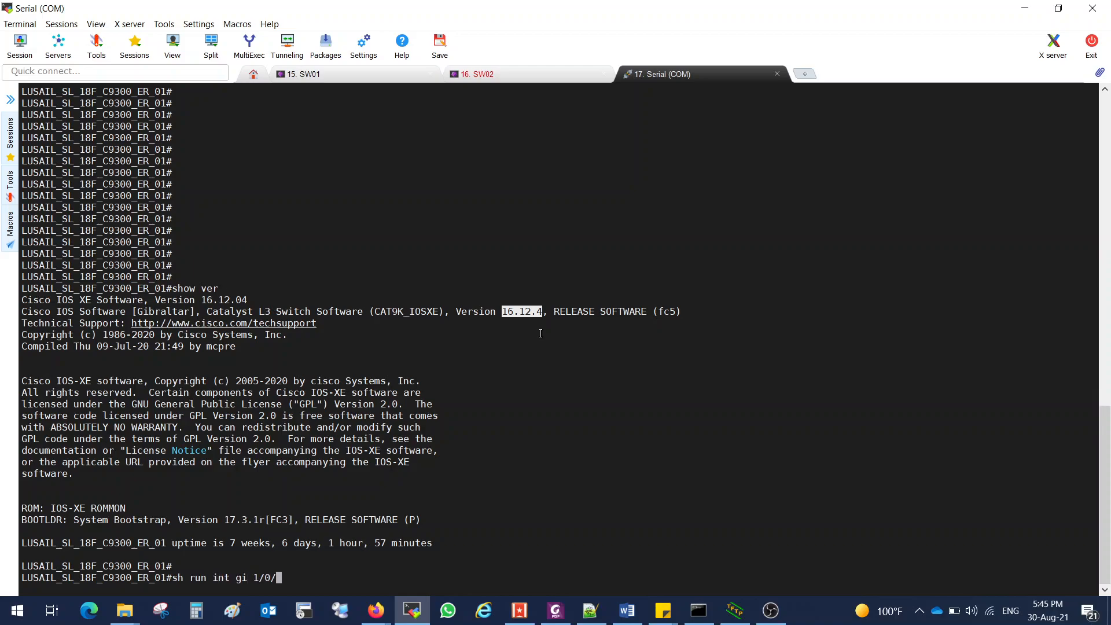
key(Return)
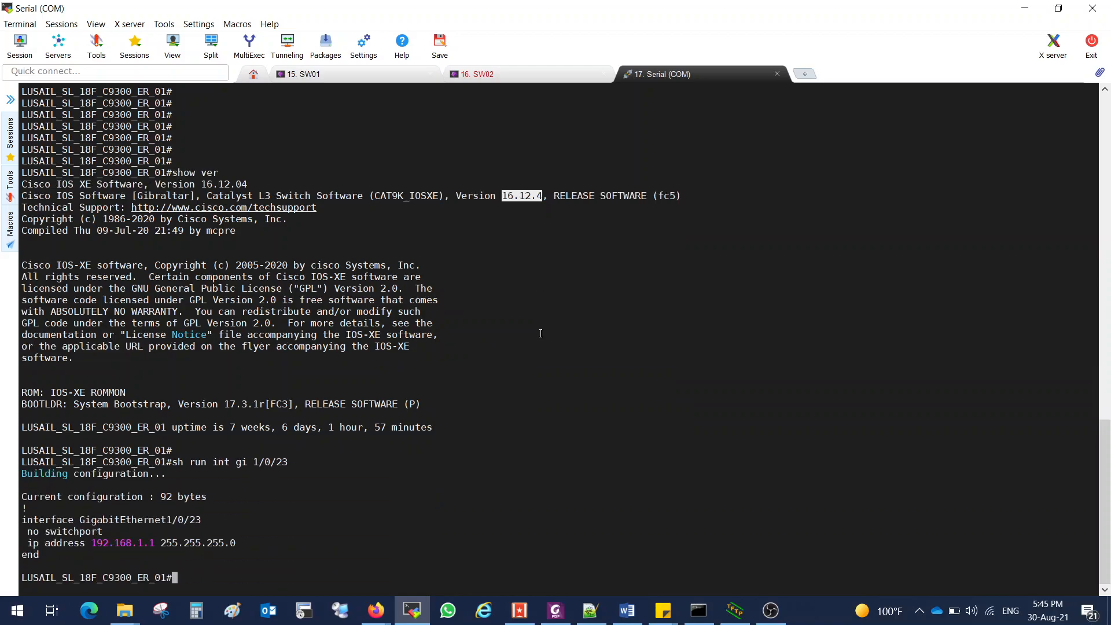
text(ping 1)
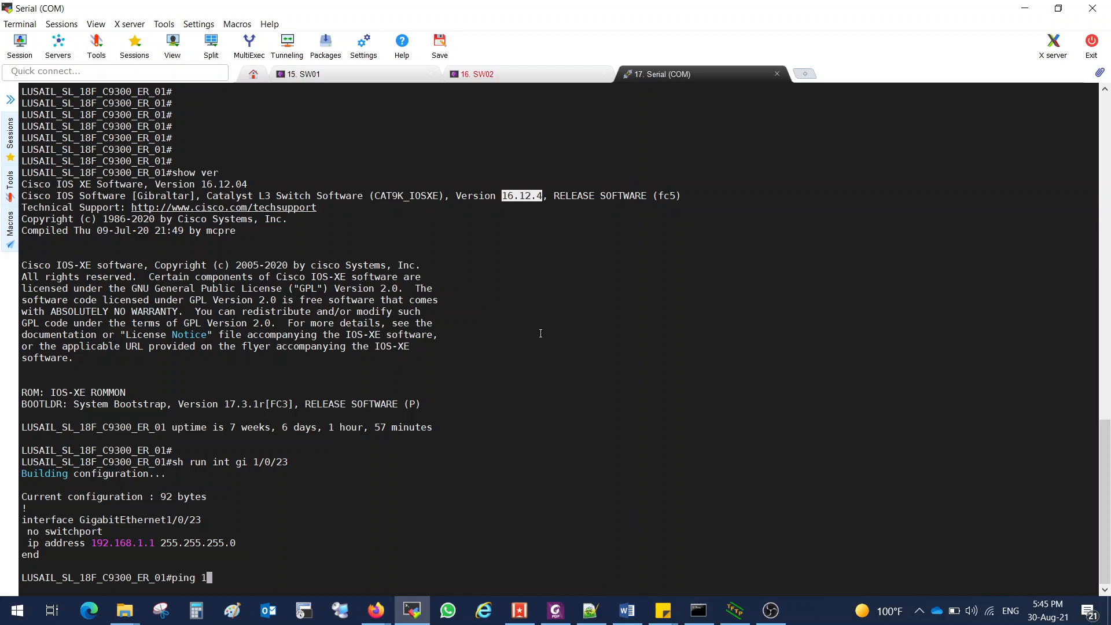
text(92.168.1.15)
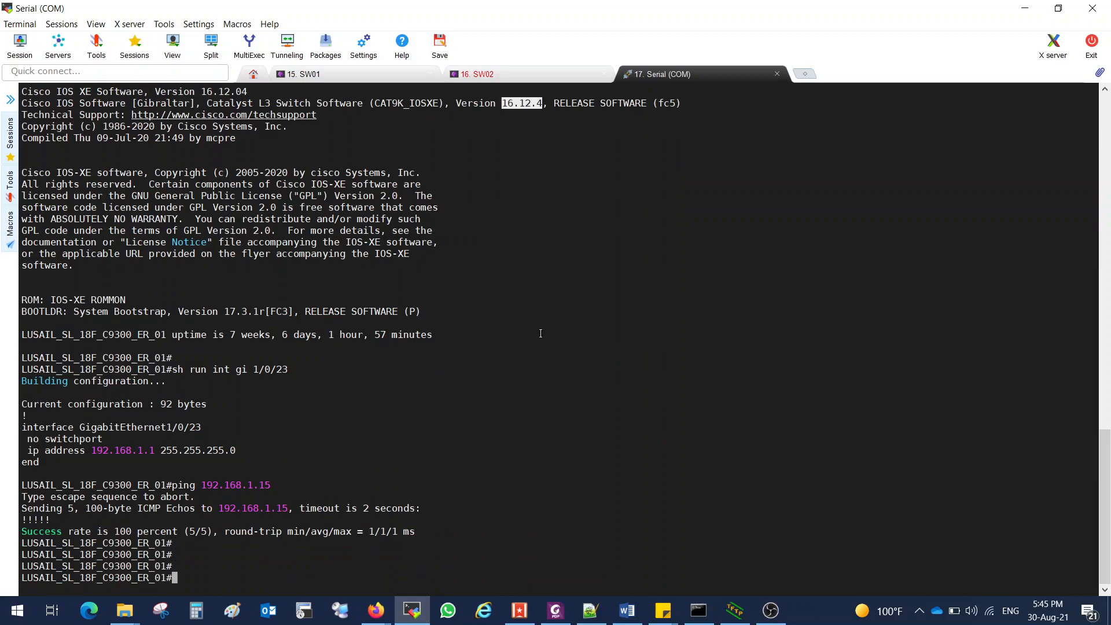
mouse_move(742, 585)
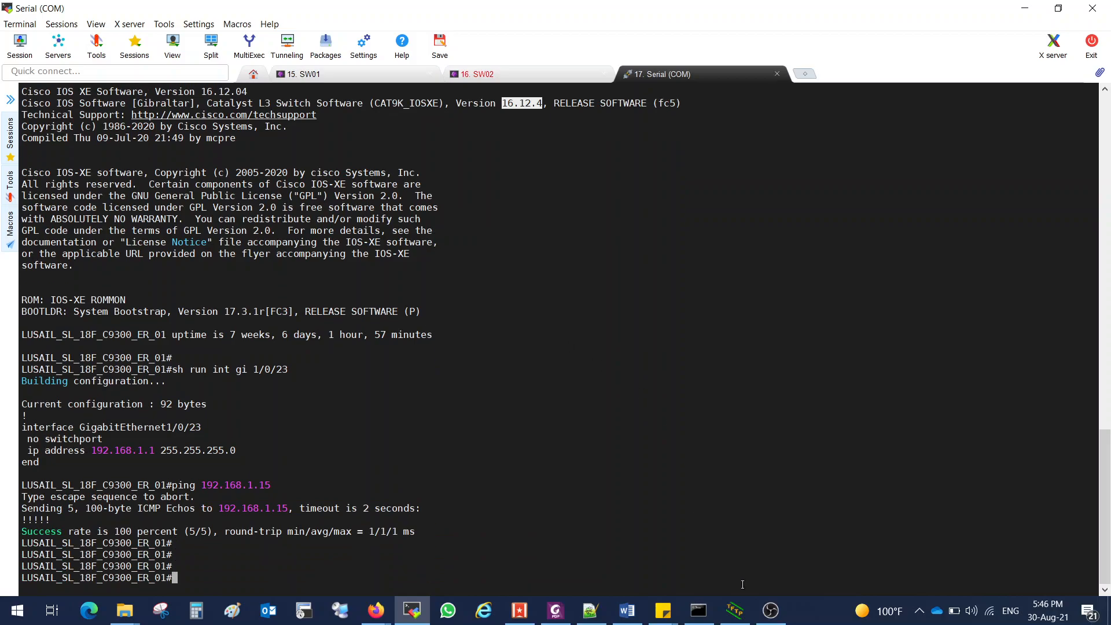
click(734, 610)
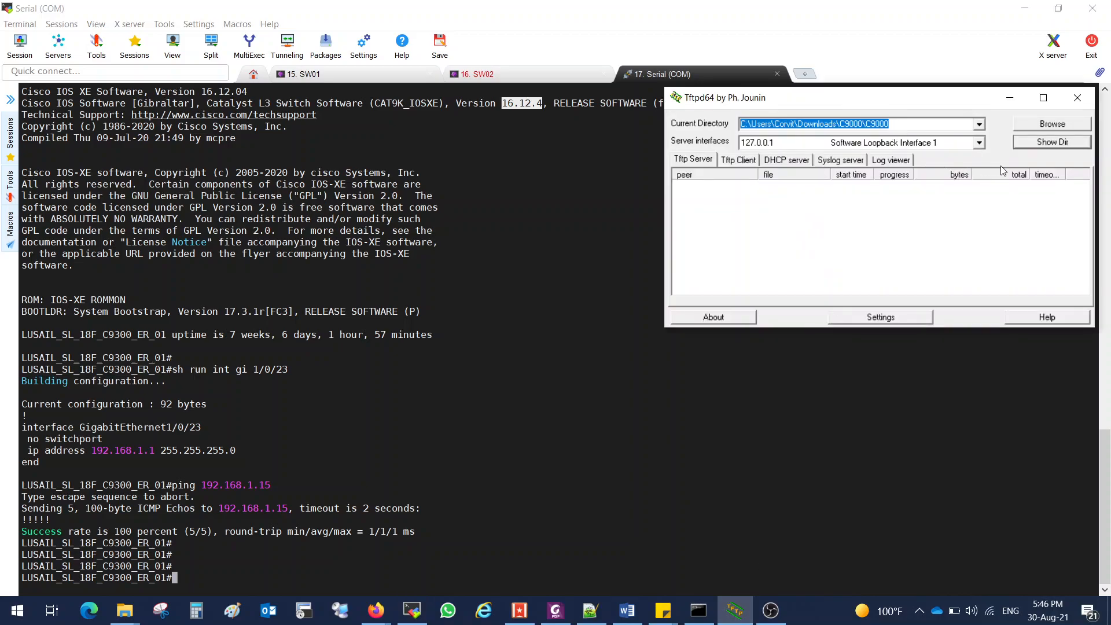
click(1052, 142)
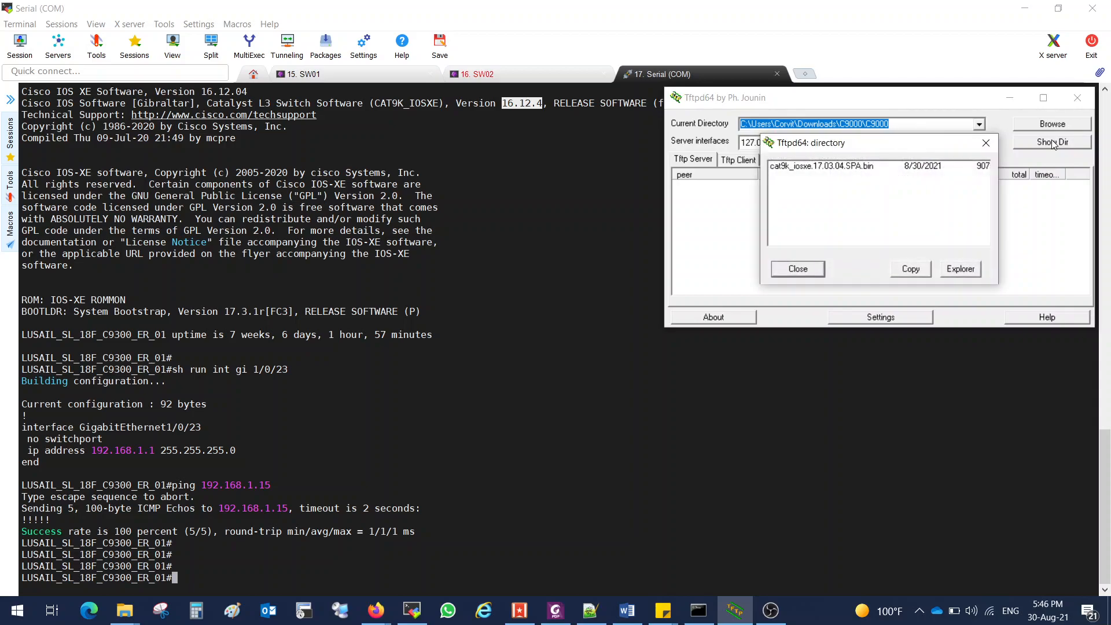
click(850, 165)
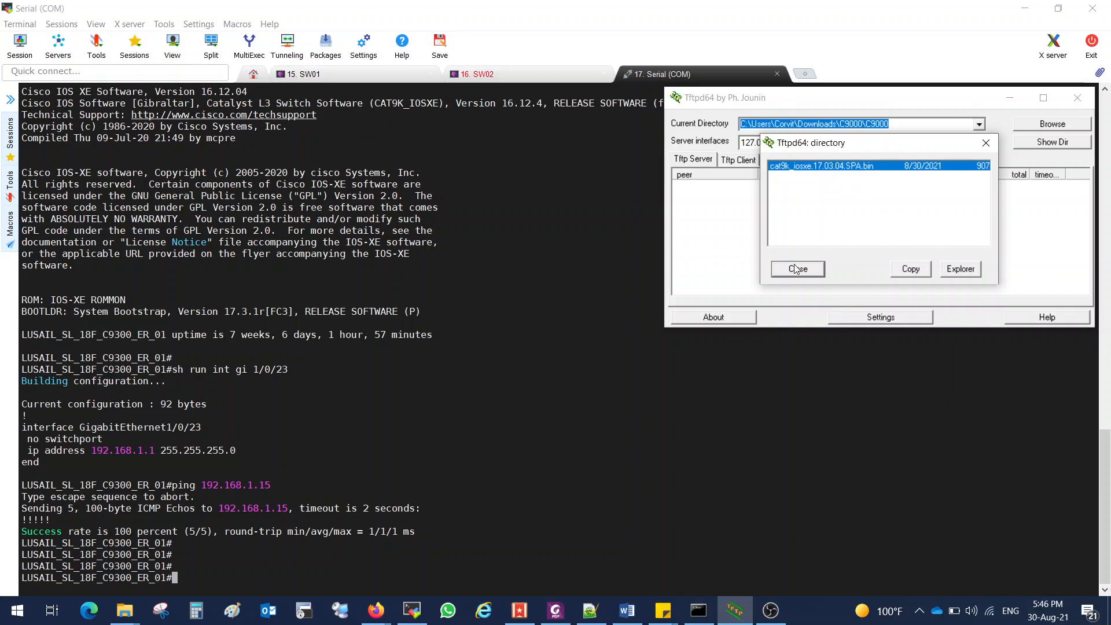
click(798, 269)
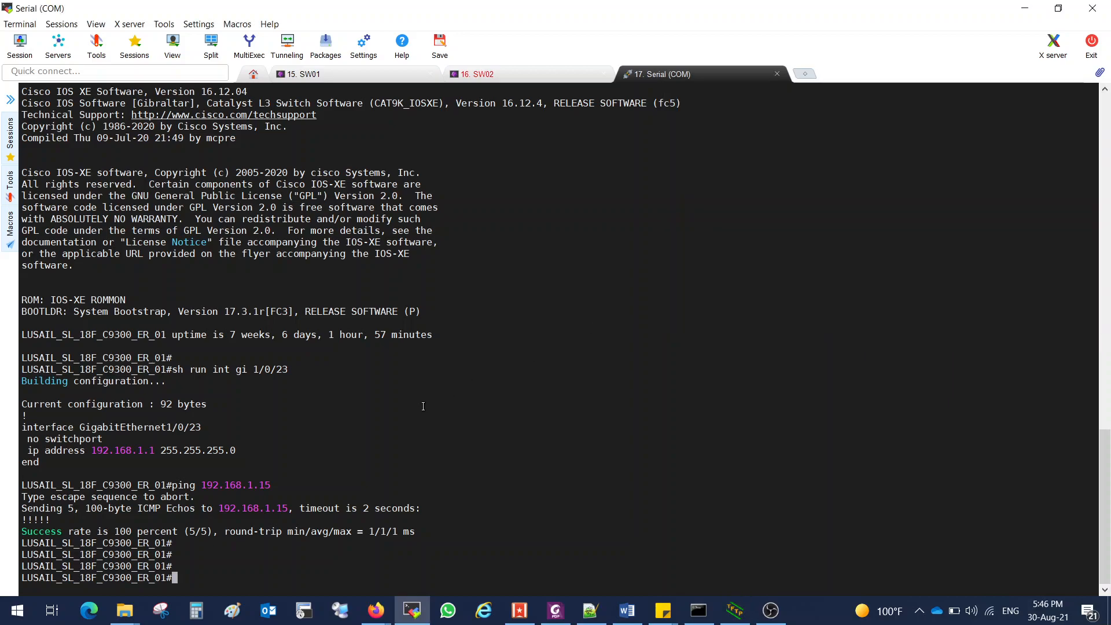
mouse_move(707, 509)
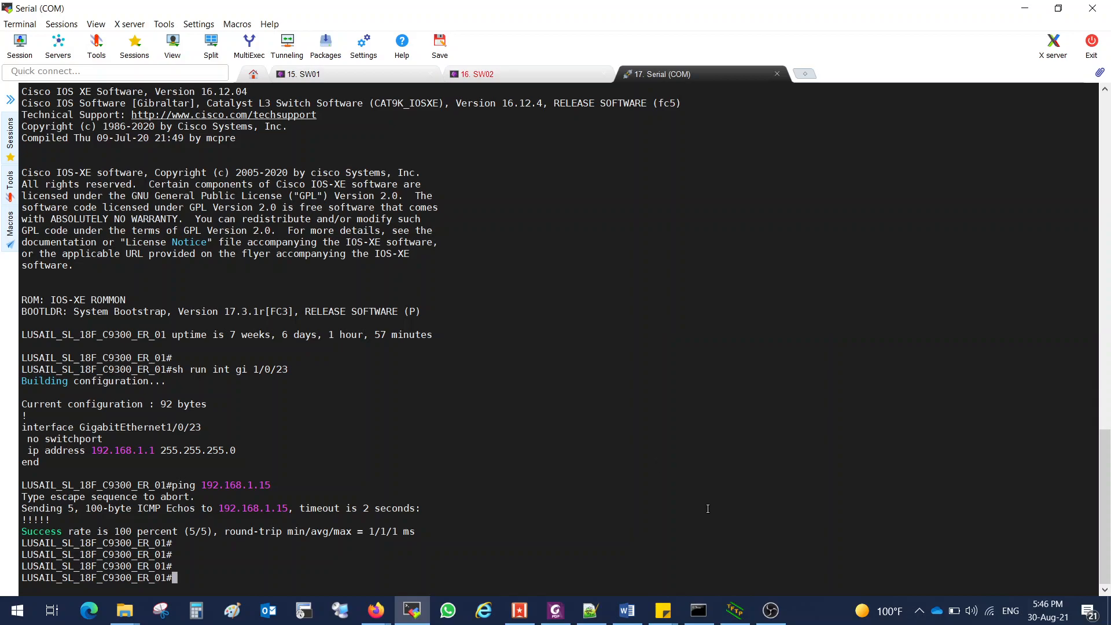
Step: Copy the 'install add file tftp://...' command from the Notepad++ notes, then return to MobaXterm
click(589, 610)
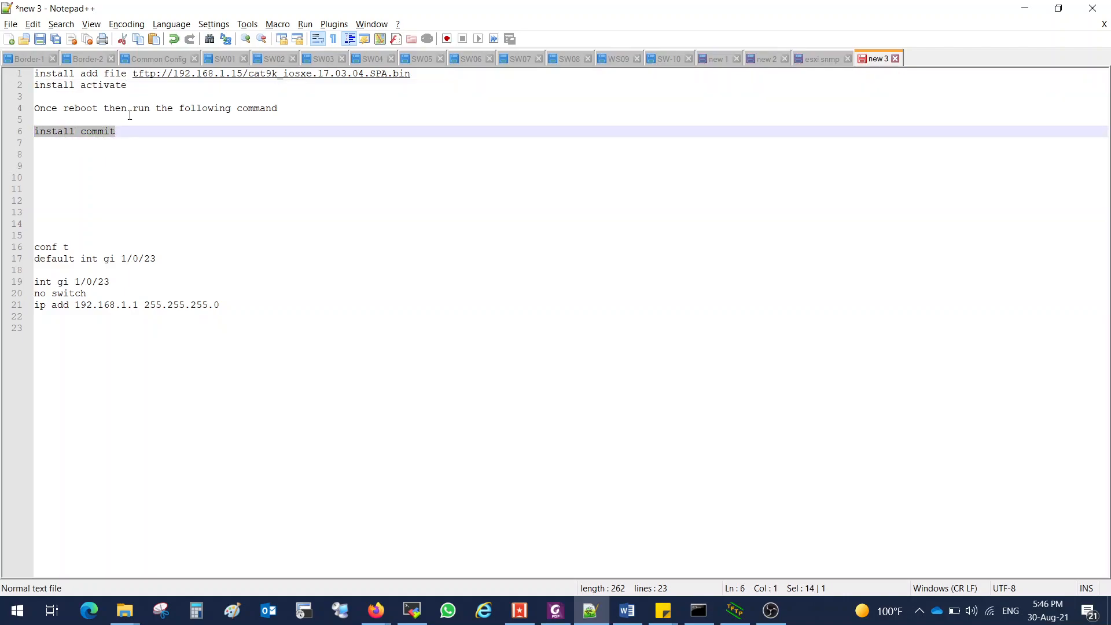
double_click(54, 72)
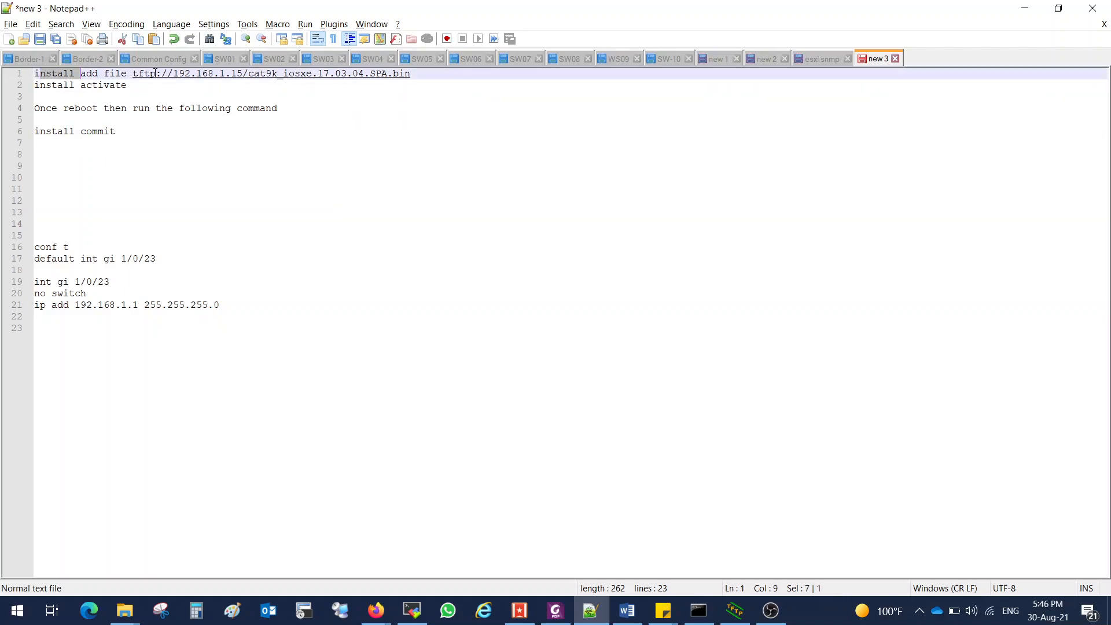
drag(82, 73, 410, 73)
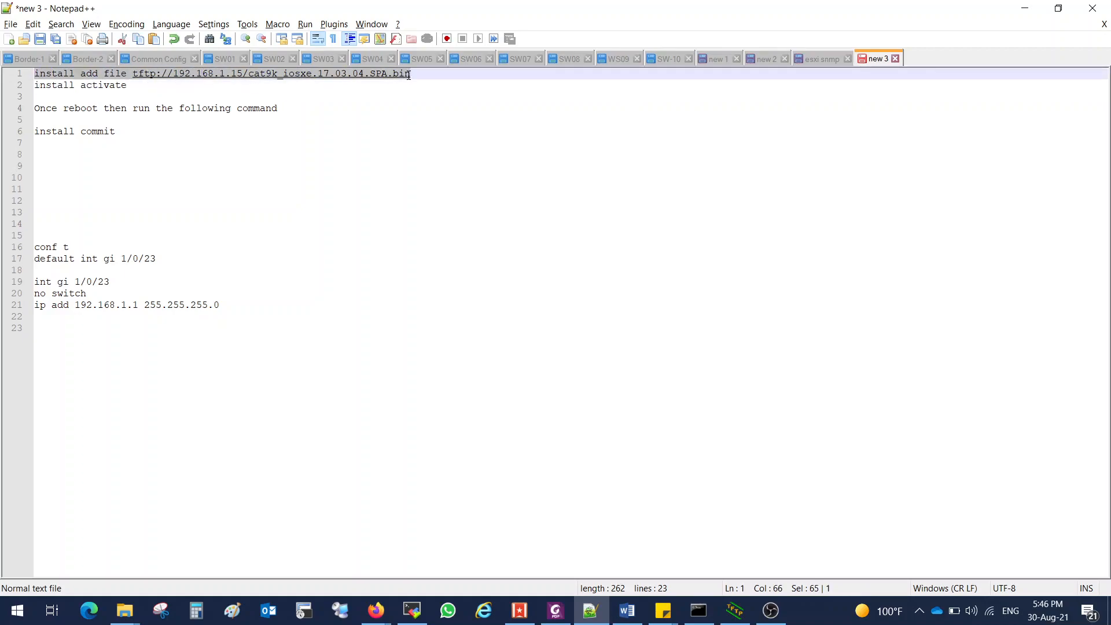
mouse_move(688, 458)
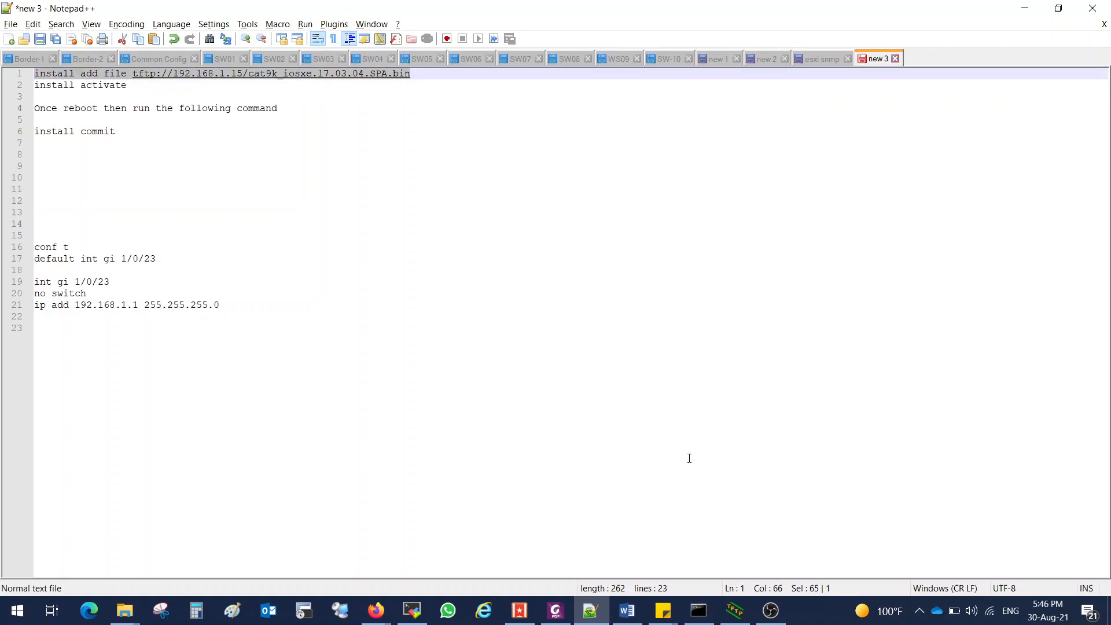
click(411, 610)
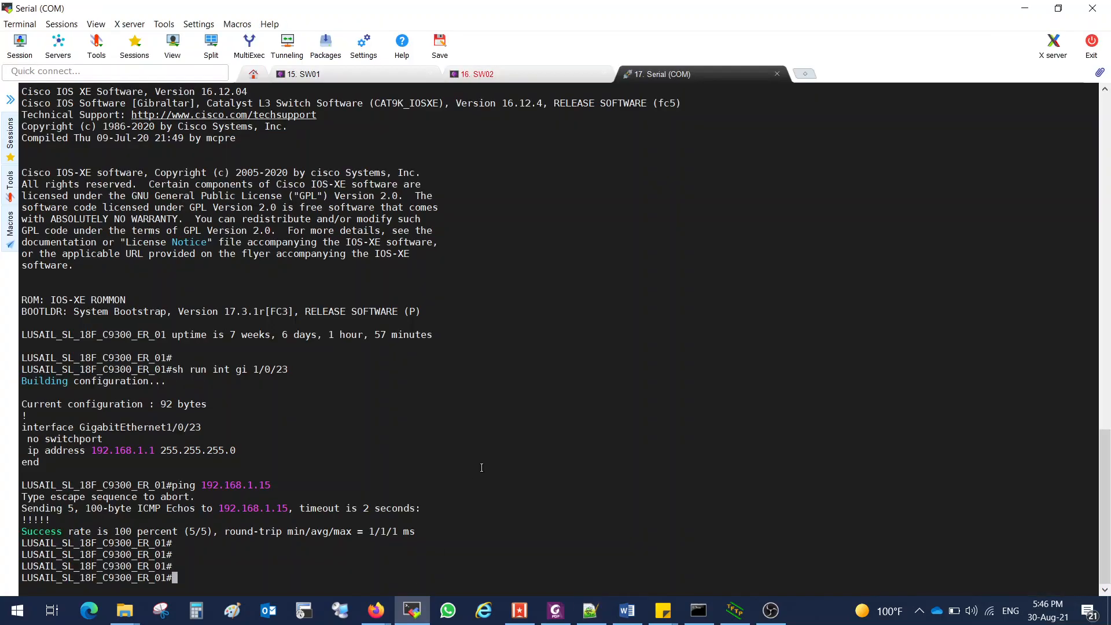
Step: Paste and run the install add command so the 17.03.04 image downloads successfully
right_click(480, 467)
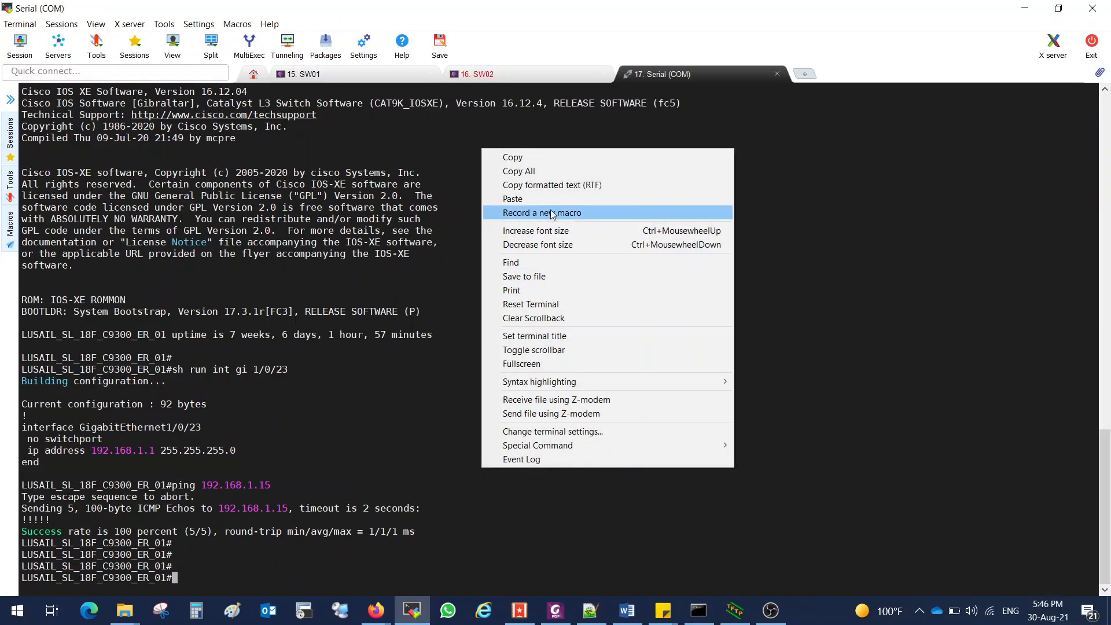
click(512, 199)
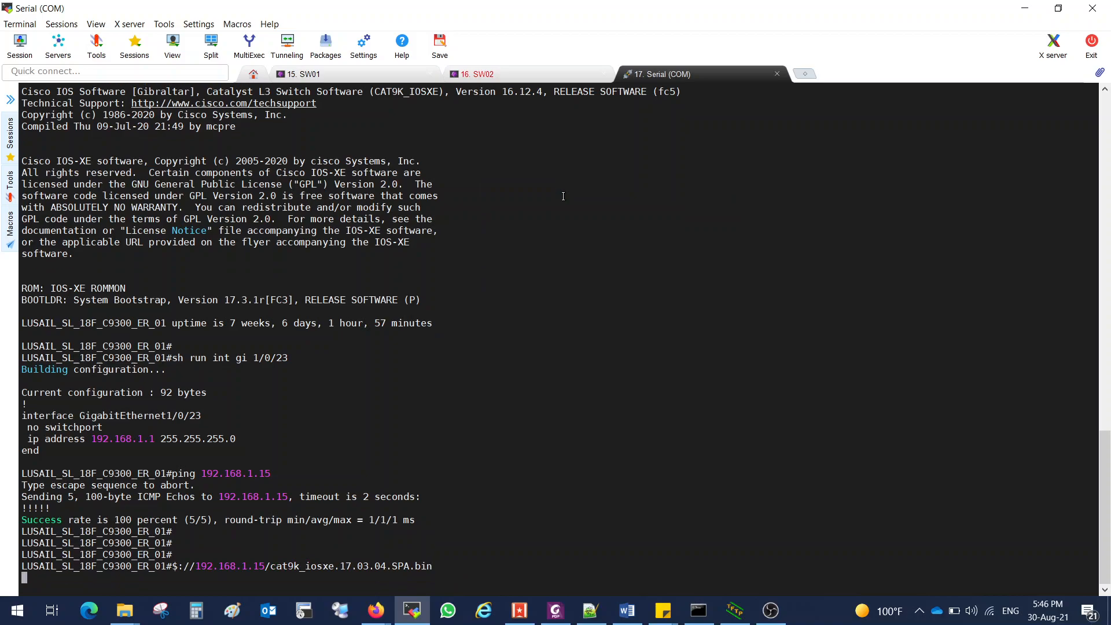
click(734, 610)
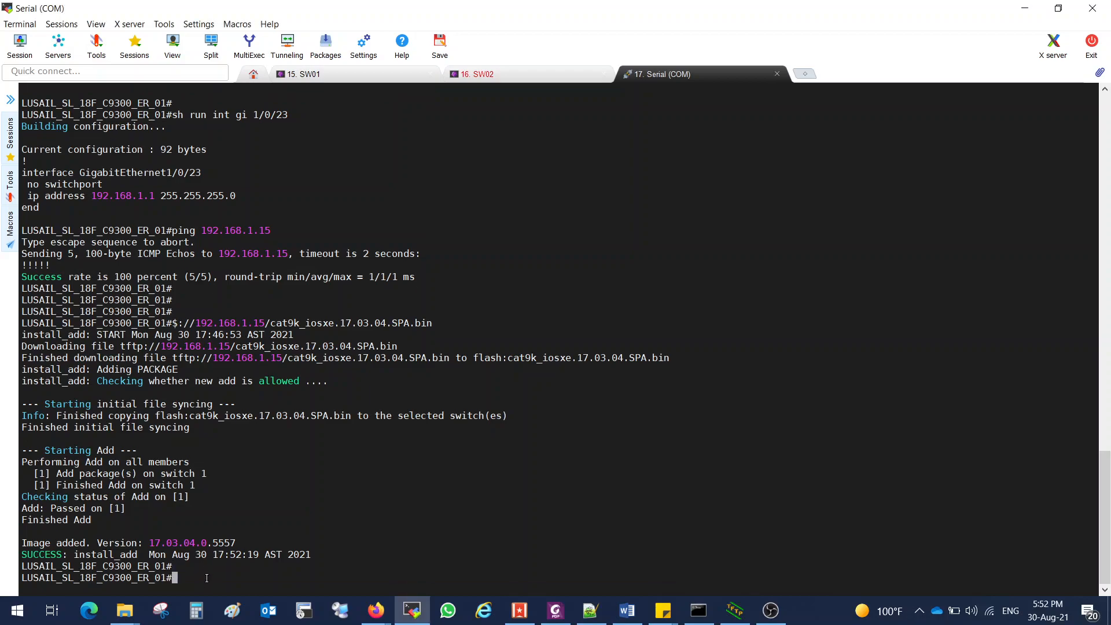
Step: Enter 'install activate', saving the modified configuration before the reload prompt
text(ins)
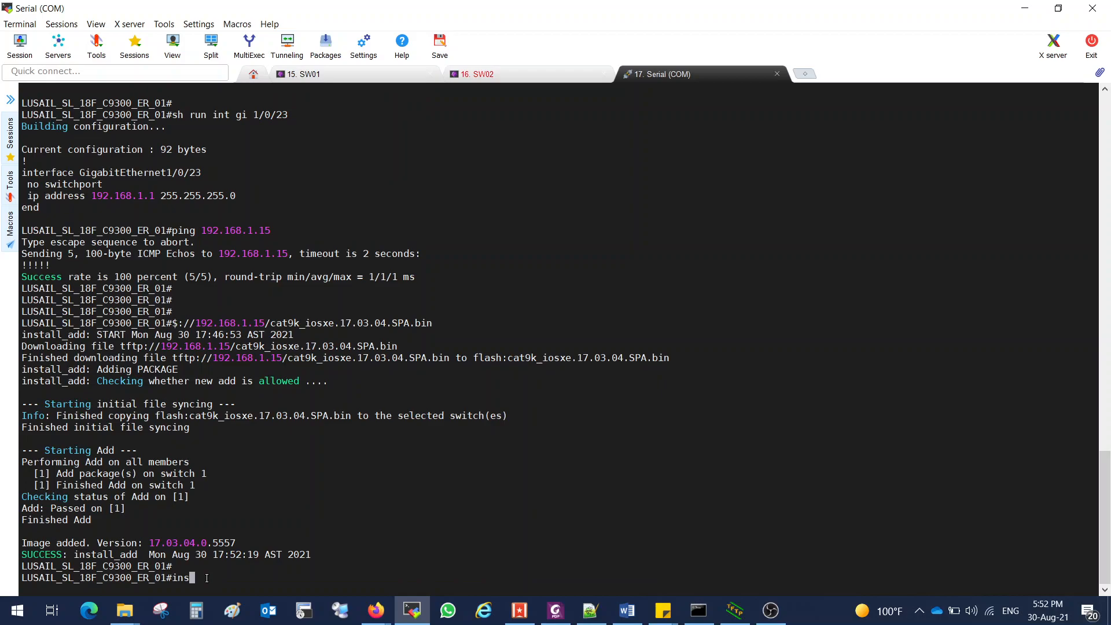
text(install activate)
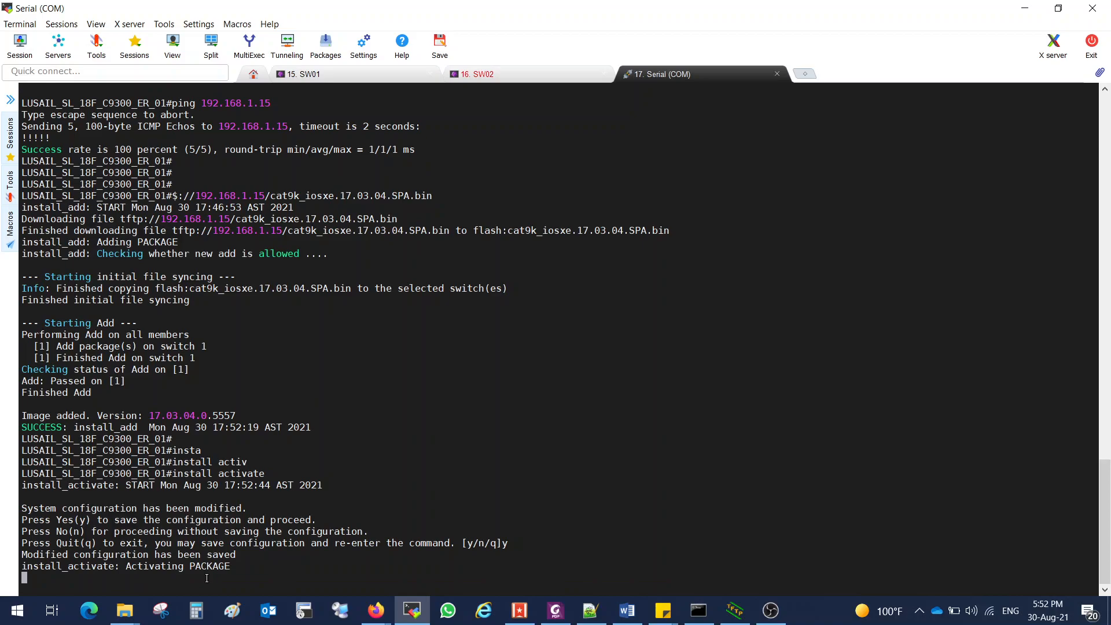
mouse_move(812, 603)
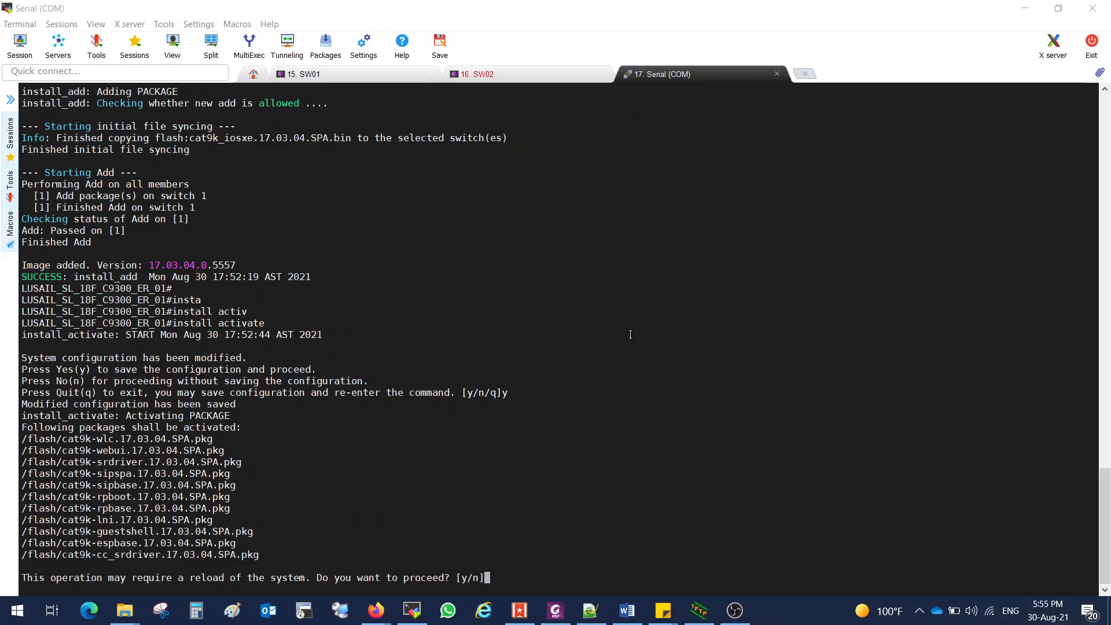
mouse_move(130, 416)
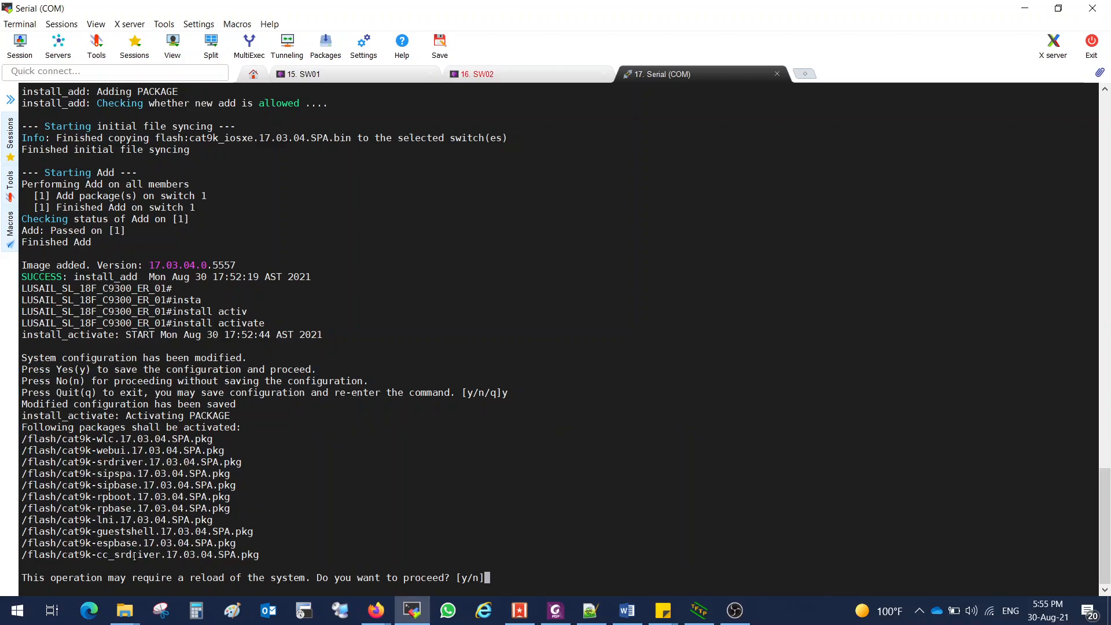
mouse_move(509, 541)
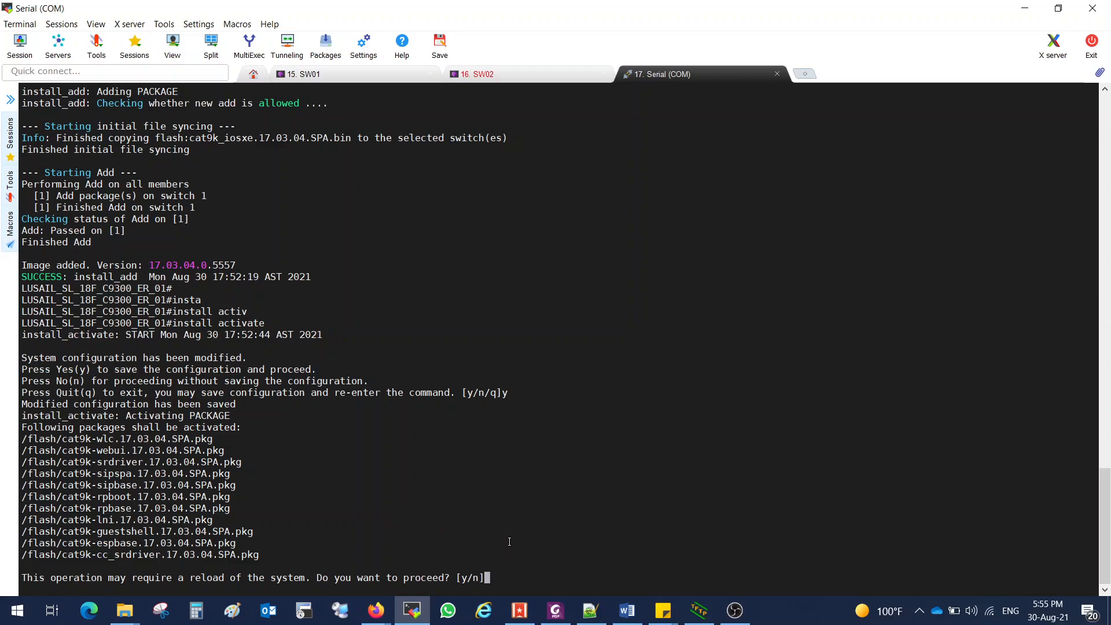
Step: Confirm the reload with y and highlight 17.03.04 among the new package files
text(y)
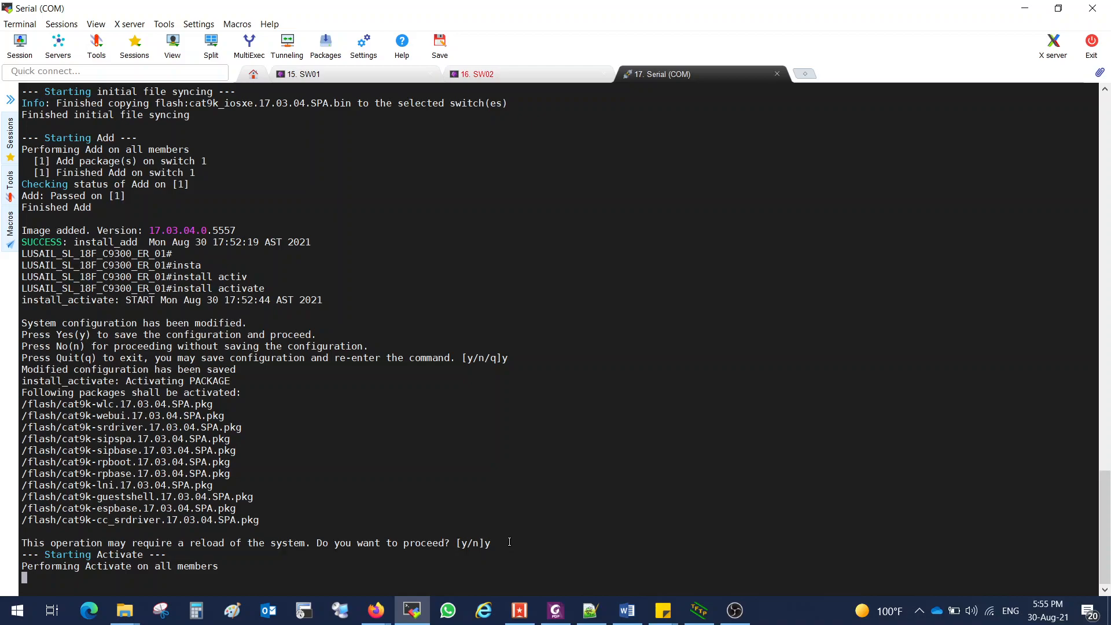
mouse_move(821, 588)
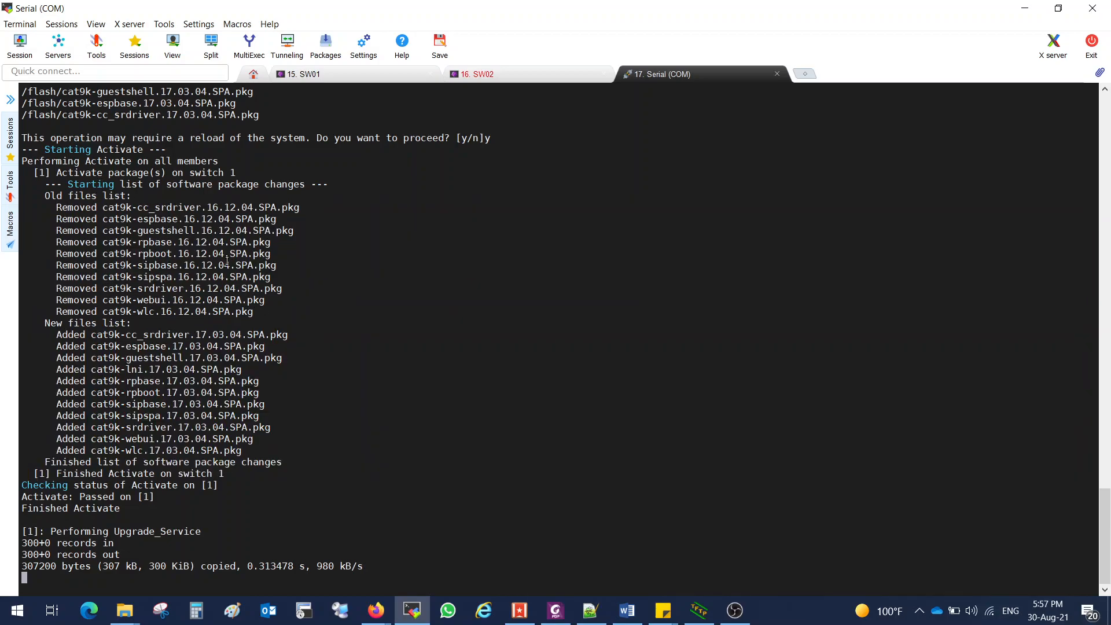
double_click(197, 242)
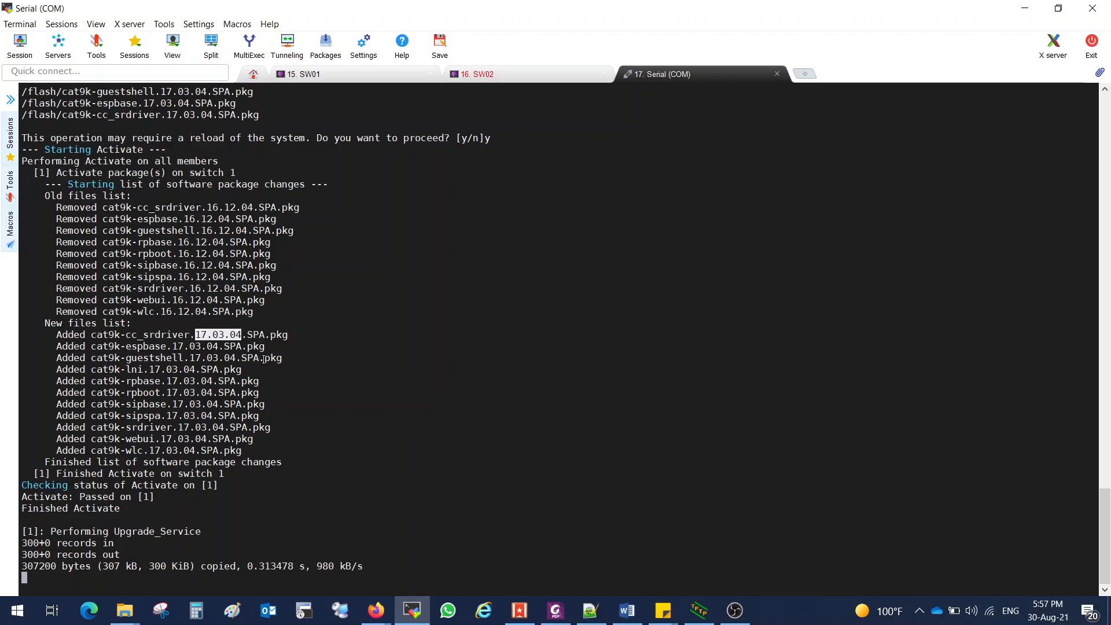
mouse_move(332, 429)
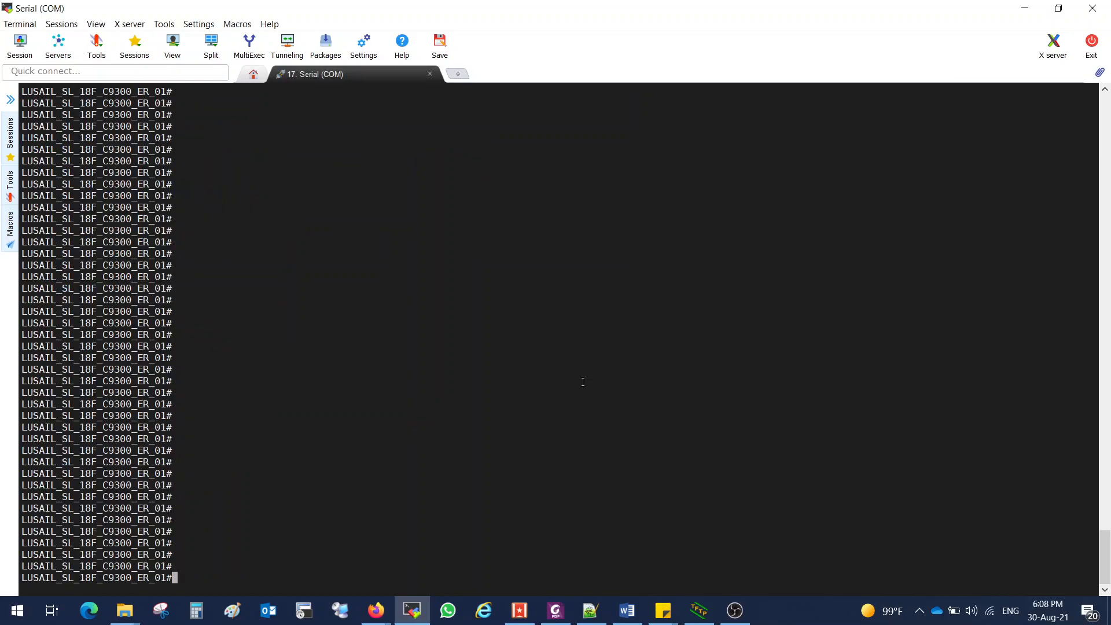
Step: Run show ver, highlight Version 17.3.4, and page through the output
text(show ver)
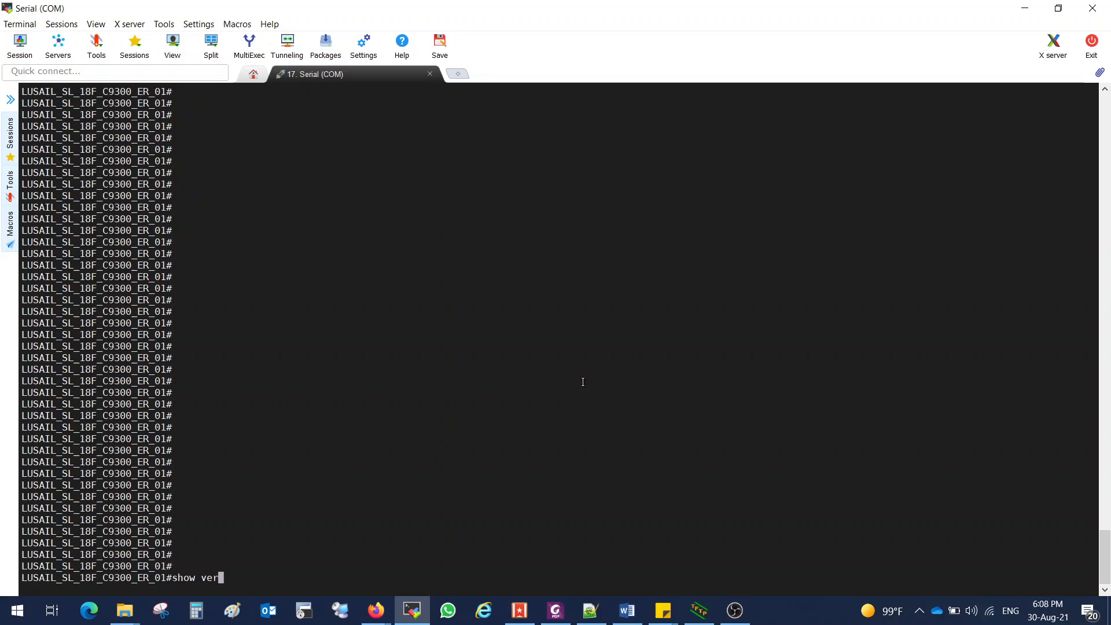
key(Return)
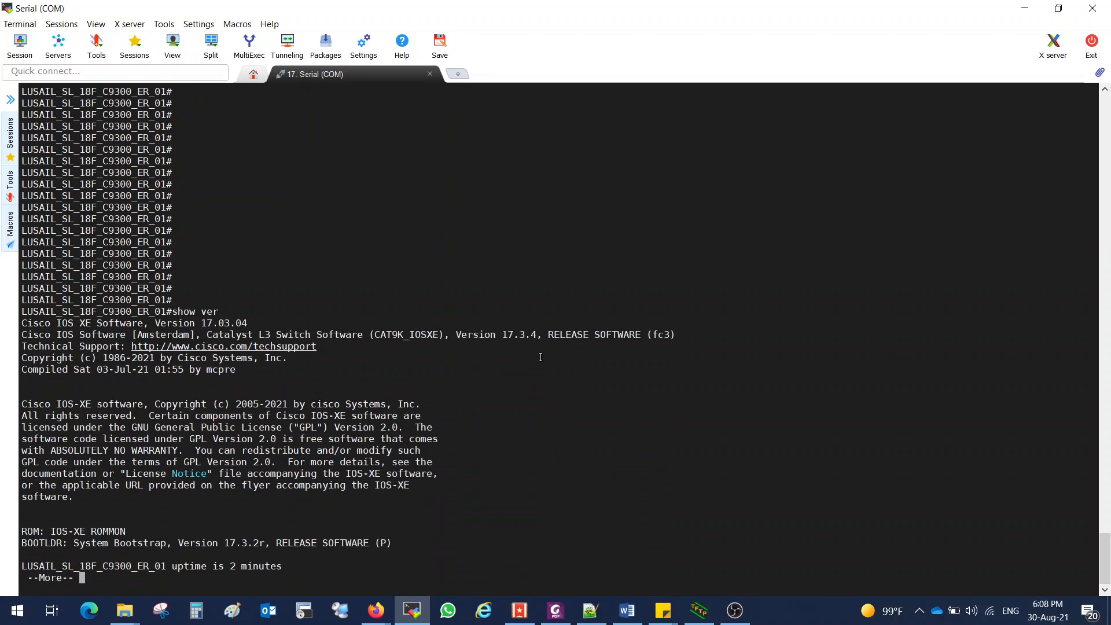
double_click(474, 334)
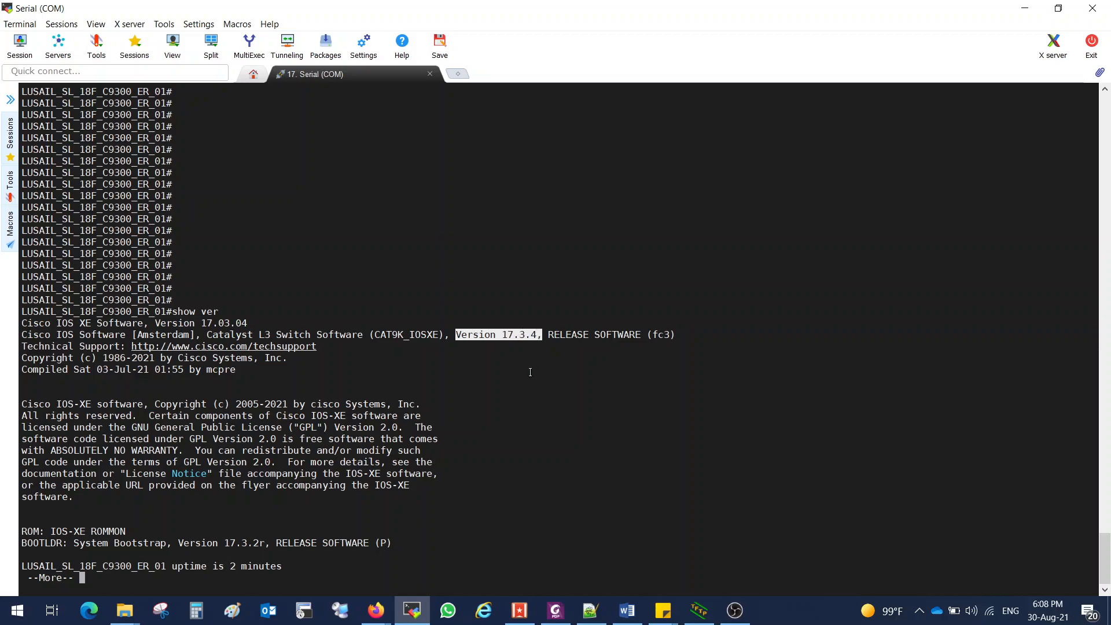
key(space)
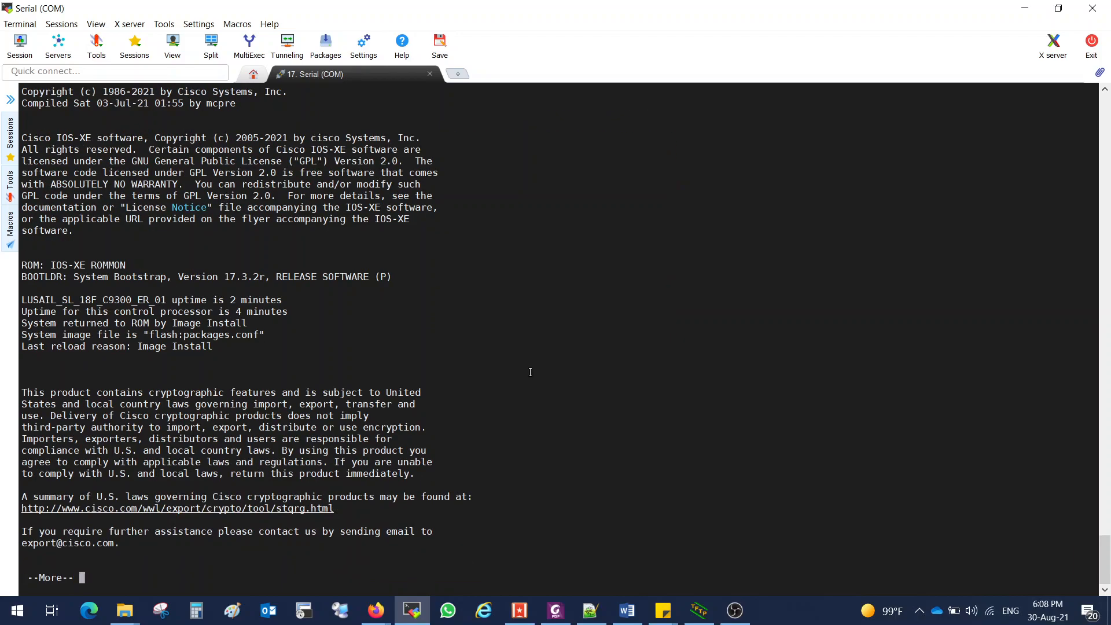